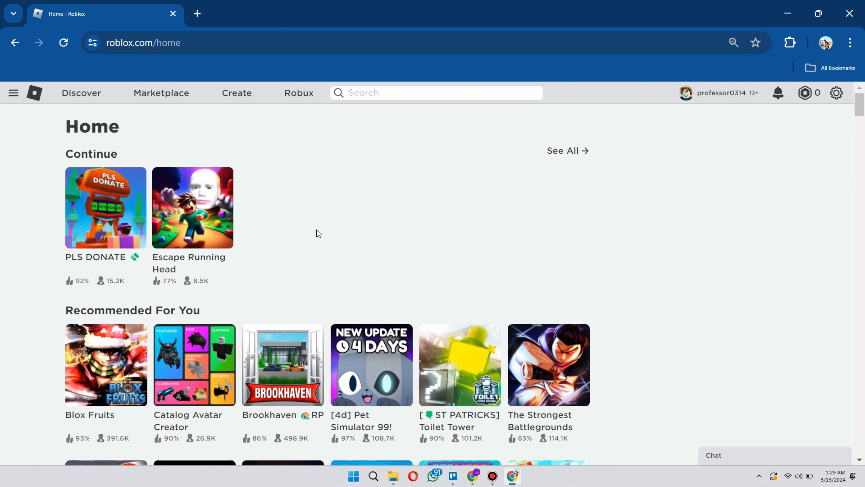
{"action": "mouse_move", "coordinate": [330, 226]}
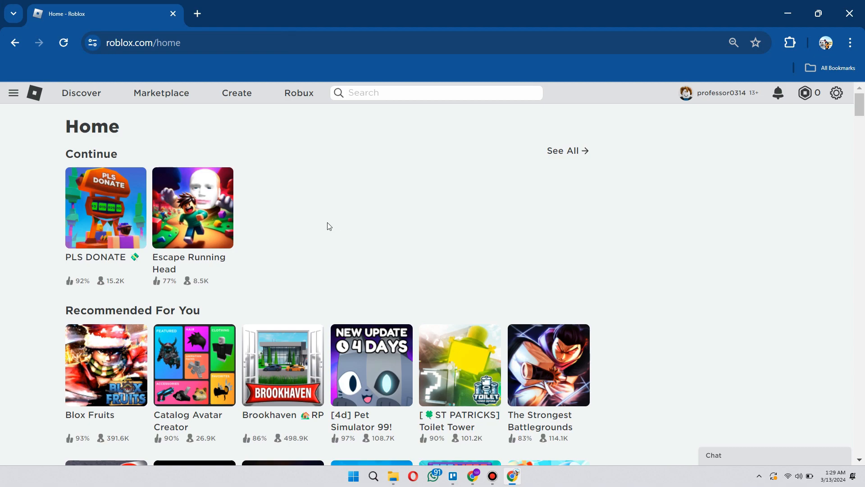
Step: Open the gear dropdown at the top right of the Roblox home page
{"action": "left_click", "coordinate": [837, 93]}
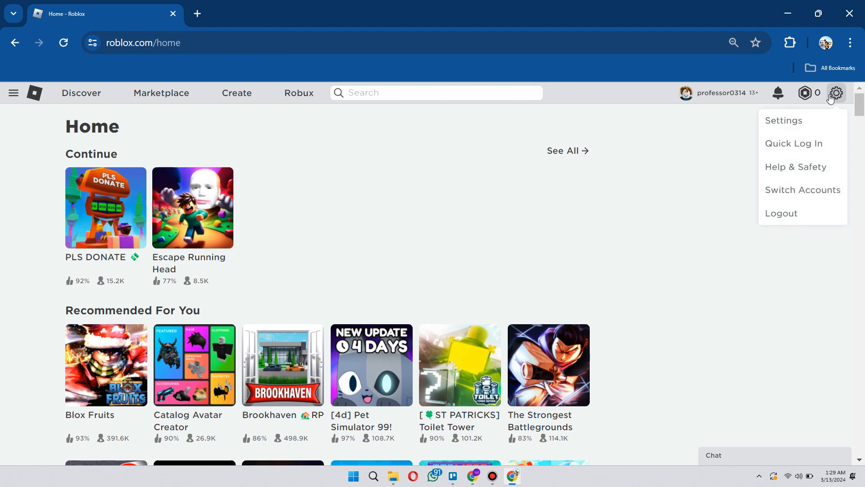
Step: Choose Settings to open My Settings on the Account Info tab
{"action": "left_click", "coordinate": [784, 120]}
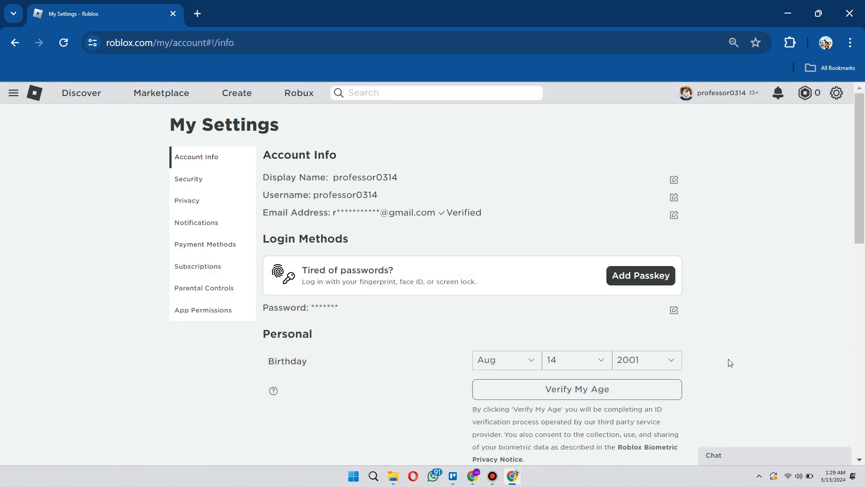
{"action": "mouse_move", "coordinate": [721, 370]}
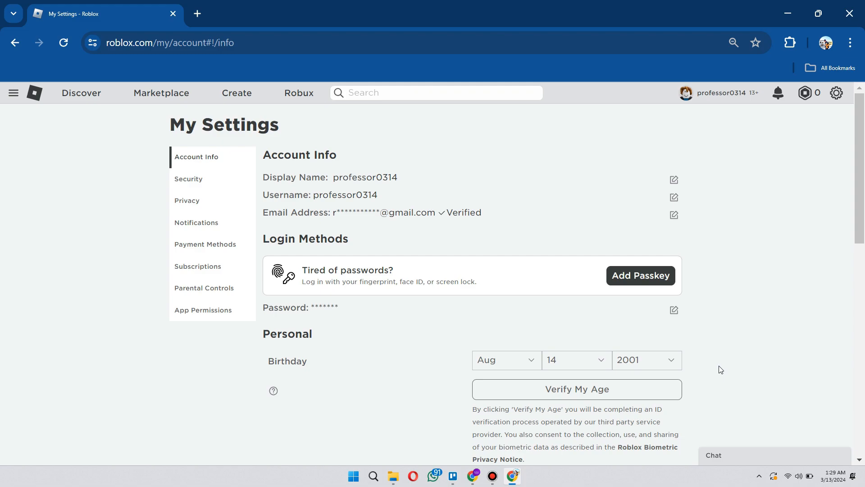
{"action": "mouse_move", "coordinate": [391, 355]}
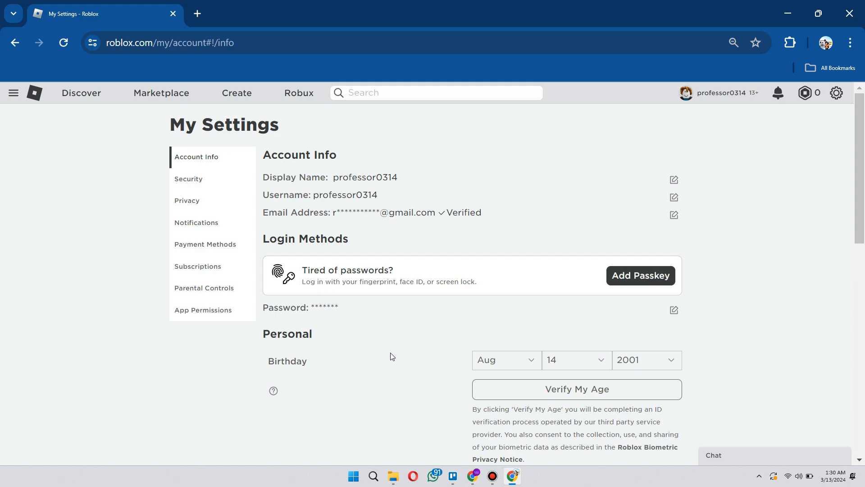
{"action": "mouse_move", "coordinate": [393, 358]}
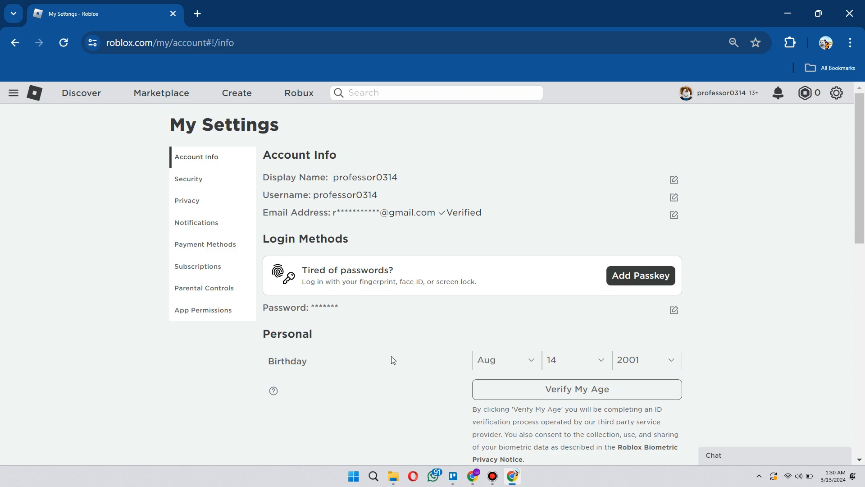
{"action": "mouse_move", "coordinate": [393, 363]}
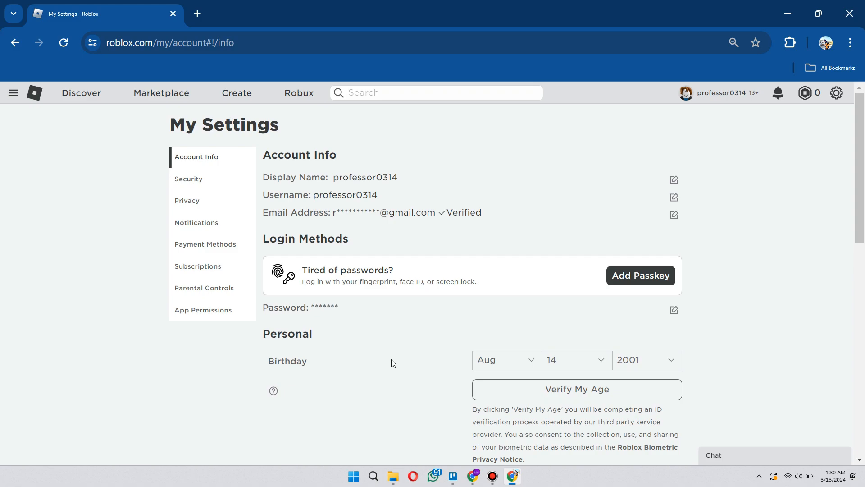
{"action": "mouse_move", "coordinate": [393, 366]}
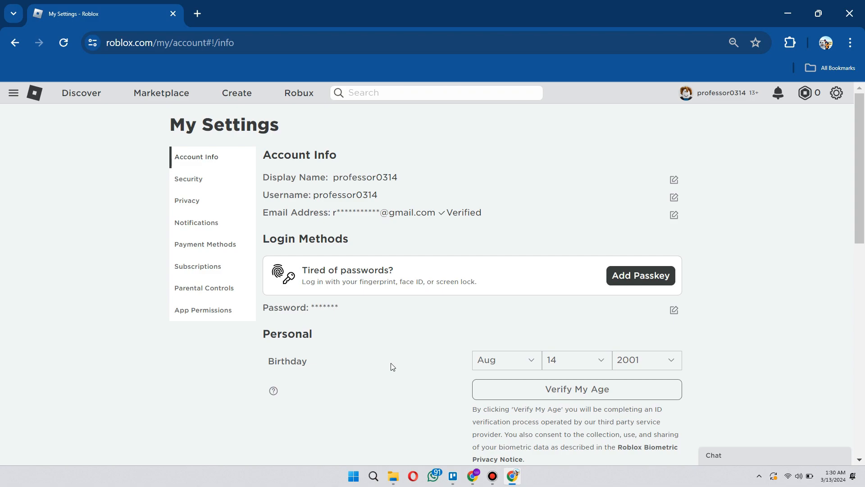
{"action": "mouse_move", "coordinate": [283, 412]}
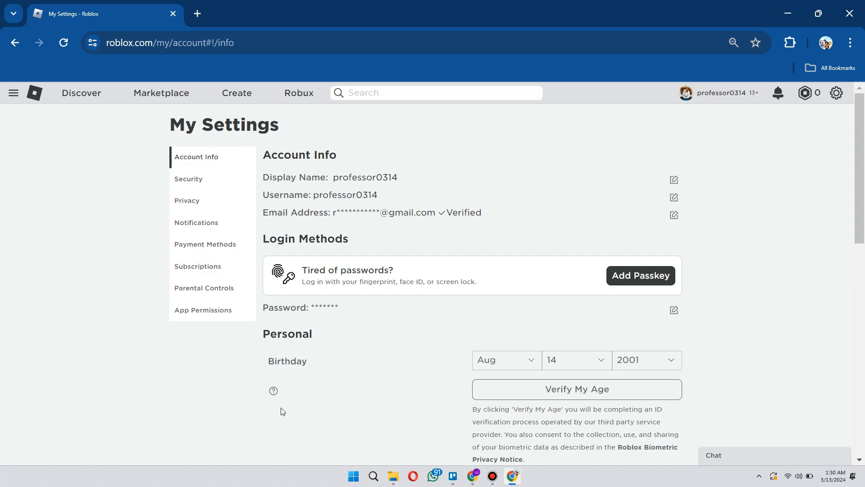
Step: Go to the Privacy tab via Security and scroll down to Camera Input
{"action": "left_click", "coordinate": [188, 179]}
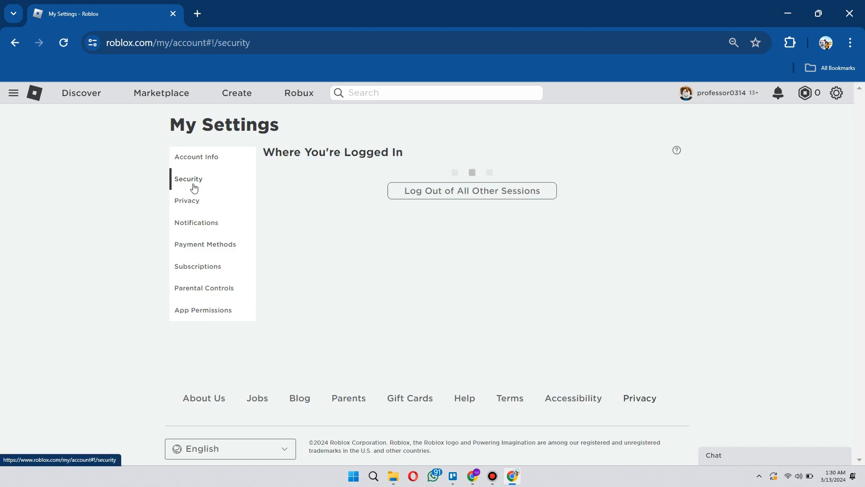
{"action": "left_click", "coordinate": [187, 201]}
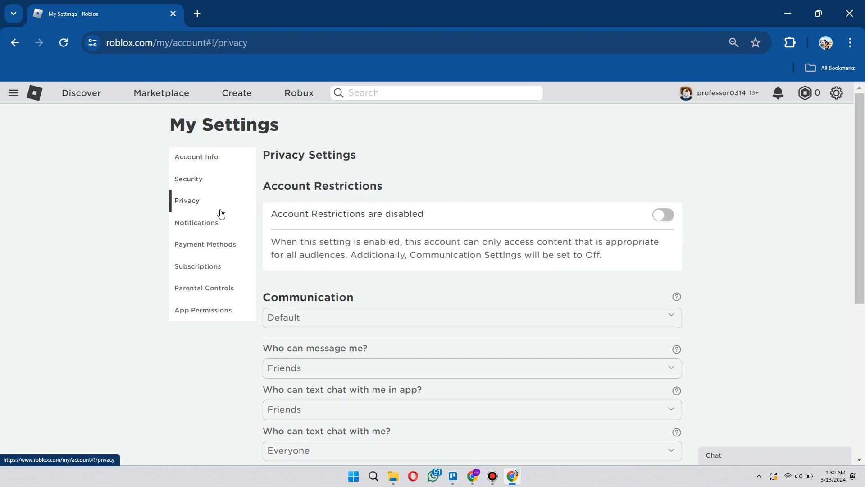
{"action": "scroll", "scroll_direction": "down", "scroll_amount": 3}
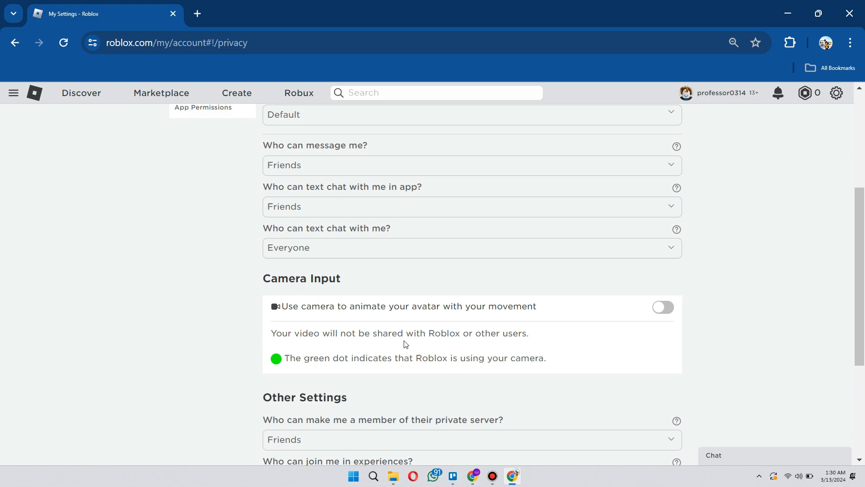
{"action": "mouse_move", "coordinate": [566, 395]}
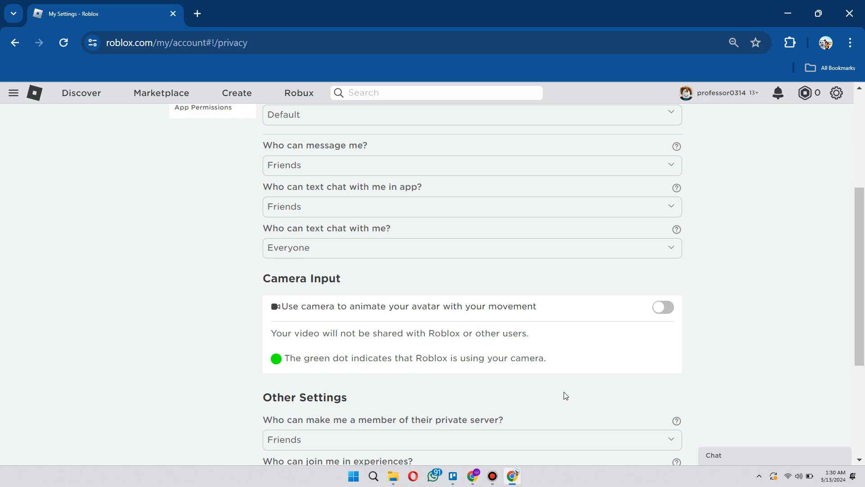
{"action": "scroll", "scroll_direction": "down", "scroll_amount": 3}
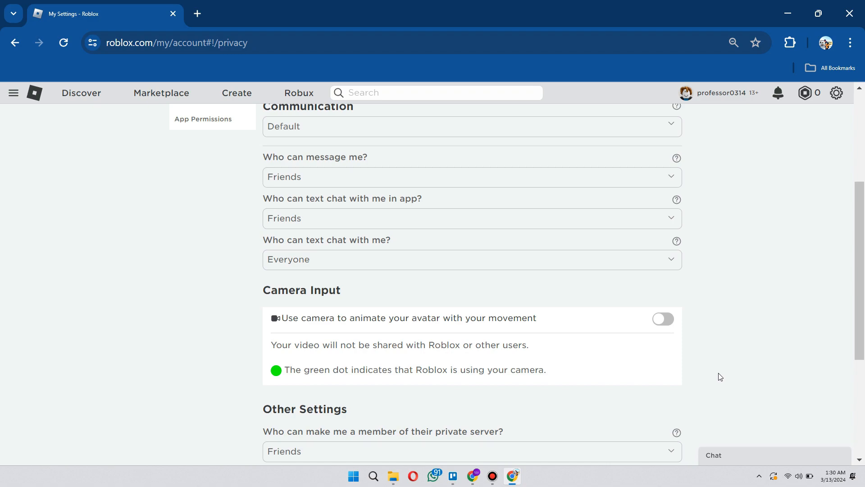
{"action": "scroll", "scroll_direction": "down", "scroll_amount": 3}
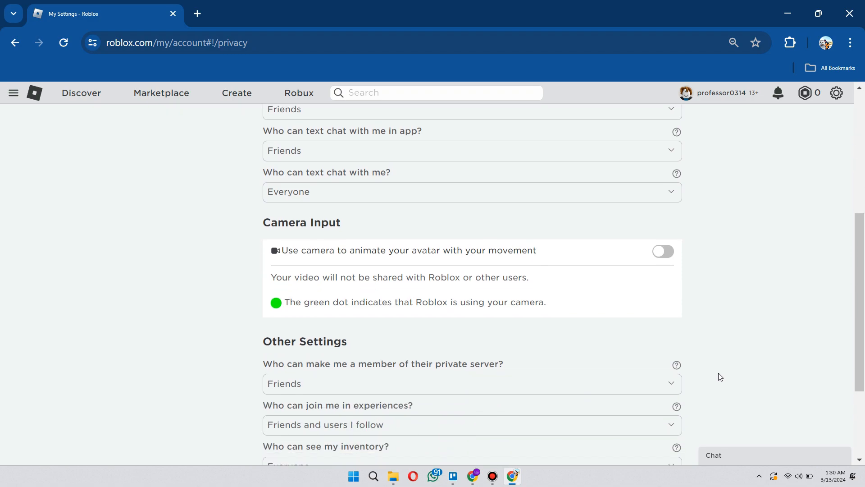